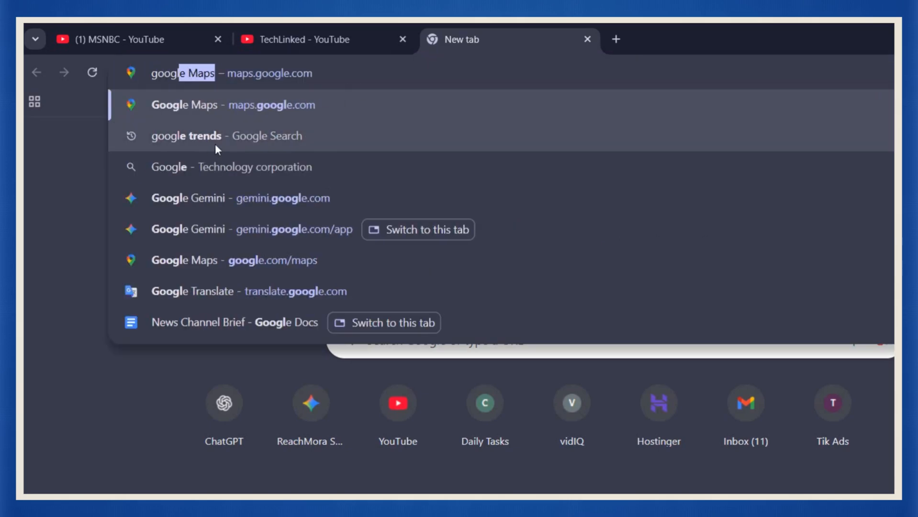
# Step: Open Google Trends and show the searches trending now in the United States
pyautogui.click(186, 135)
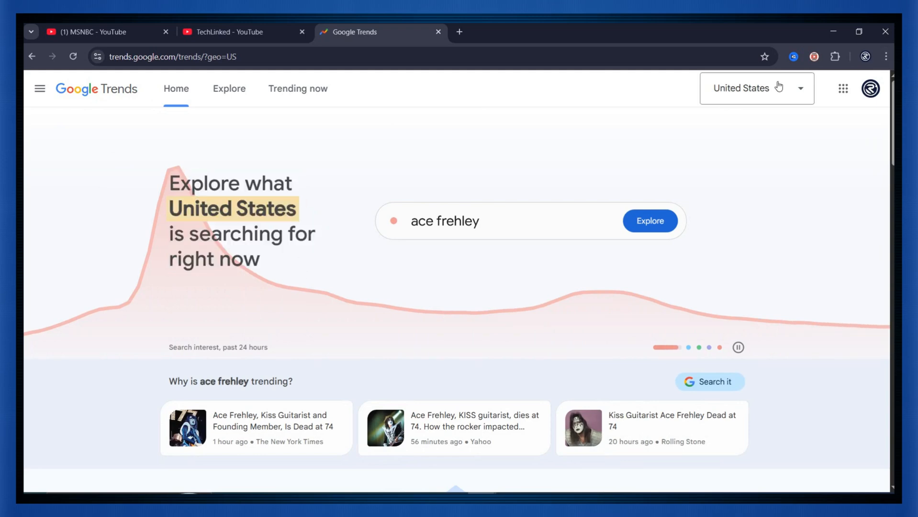
pyautogui.click(756, 89)
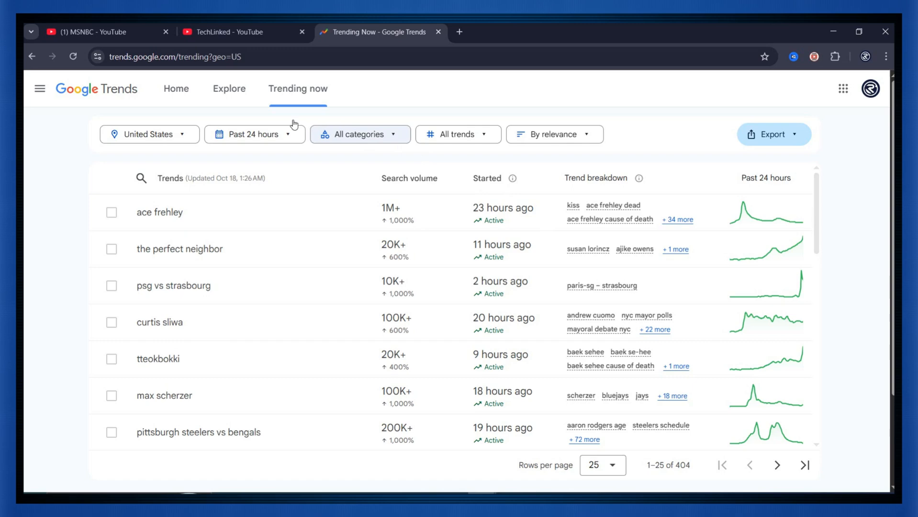
pyautogui.moveTo(385, 210)
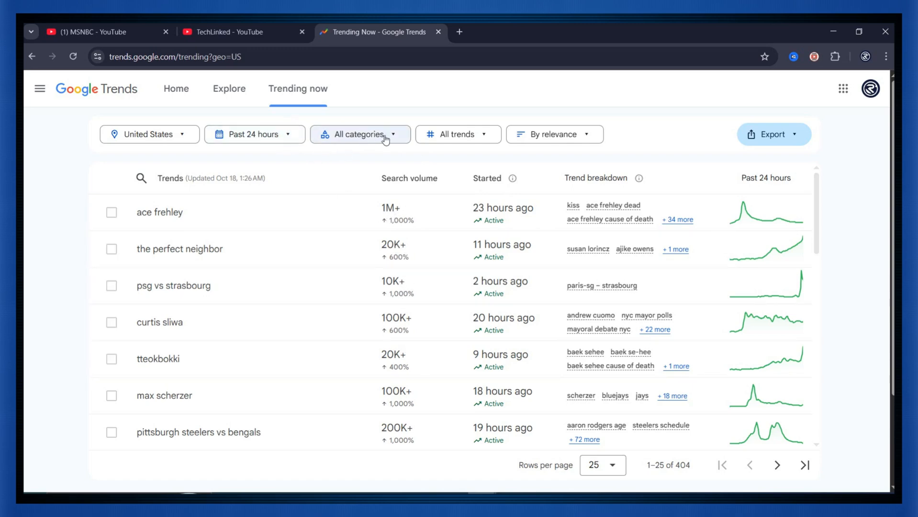
# Step: Filter trends to Business and Finance over 48 hours and open the gld stock trend
pyautogui.click(360, 134)
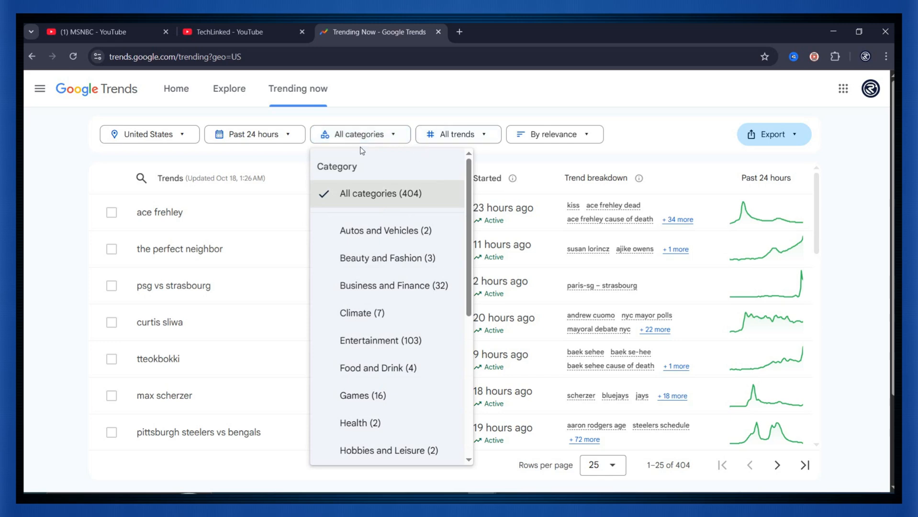
pyautogui.scroll(-3)
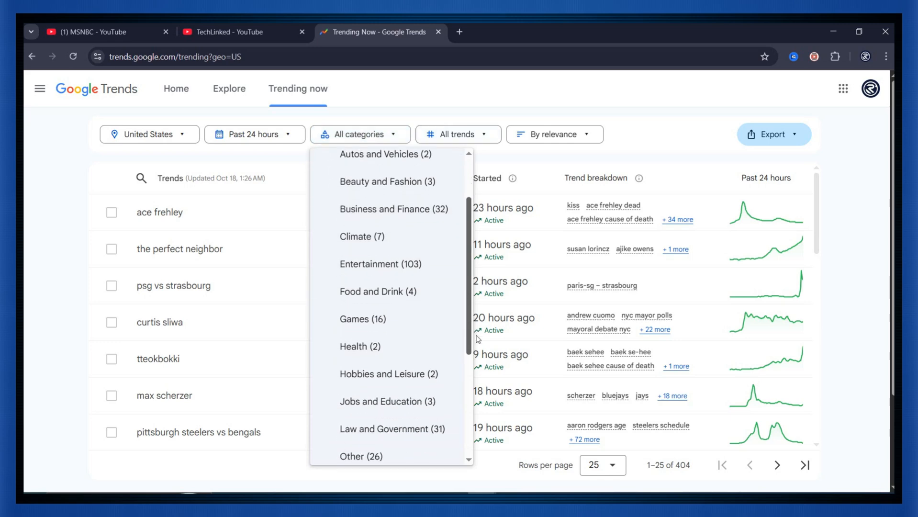
pyautogui.click(394, 210)
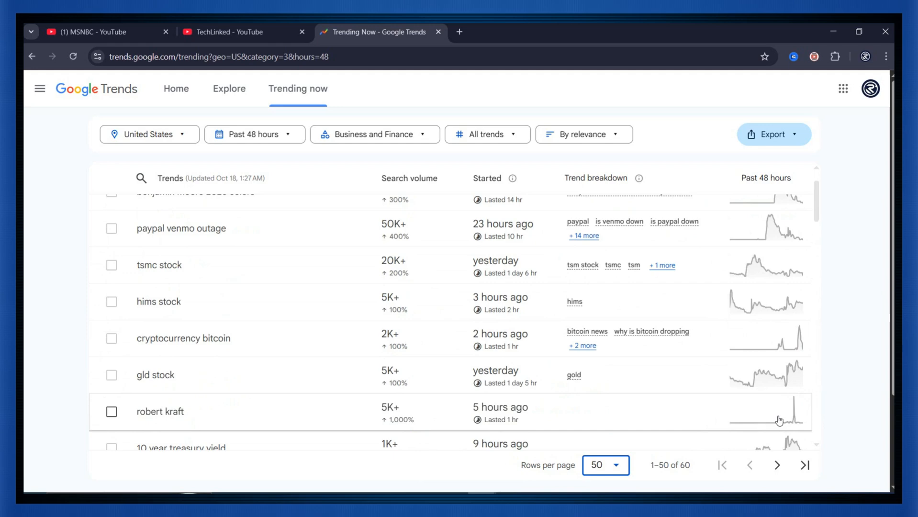
pyautogui.click(155, 375)
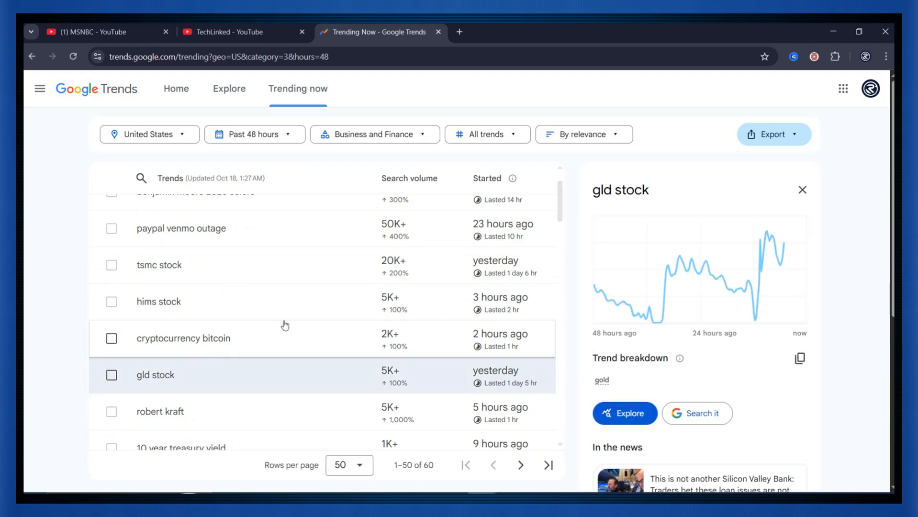
pyautogui.scroll(-3)
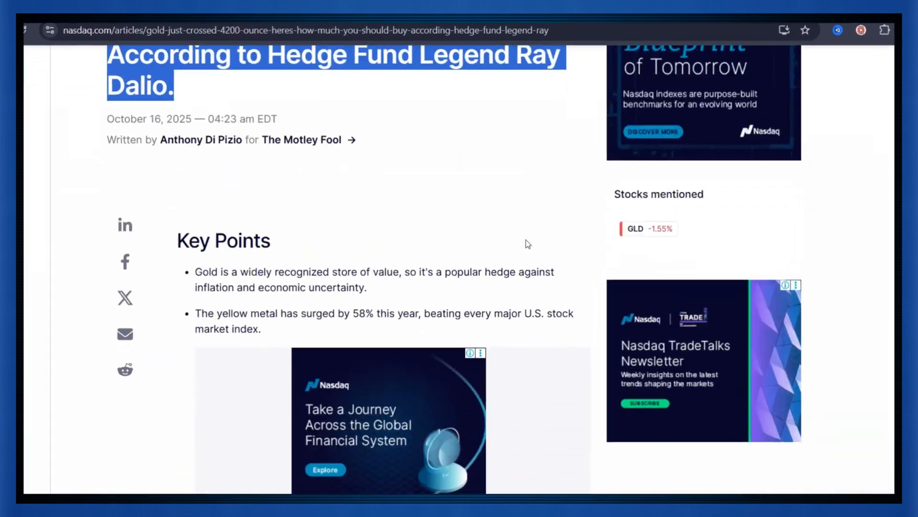
# Step: Scroll through the Nasdaq article about gold crossing $4,200 per ounce
pyautogui.scroll(-3)
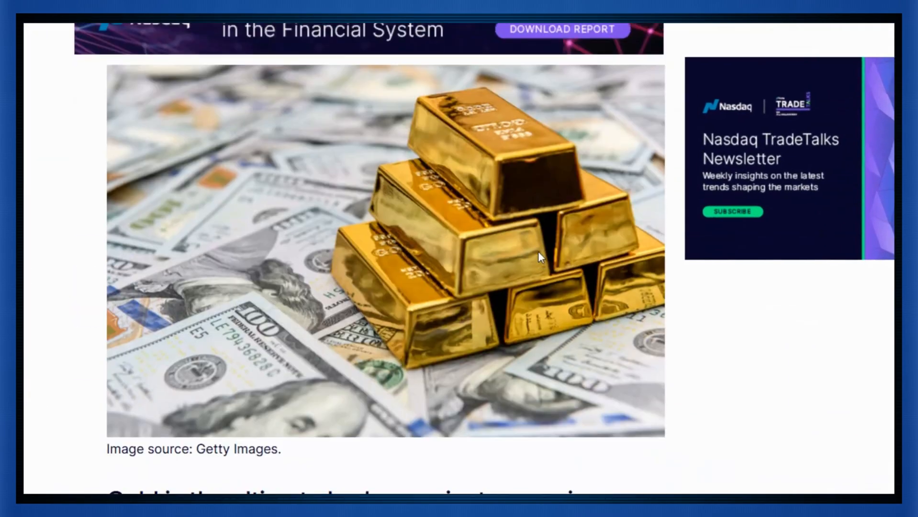
pyautogui.scroll(-3)
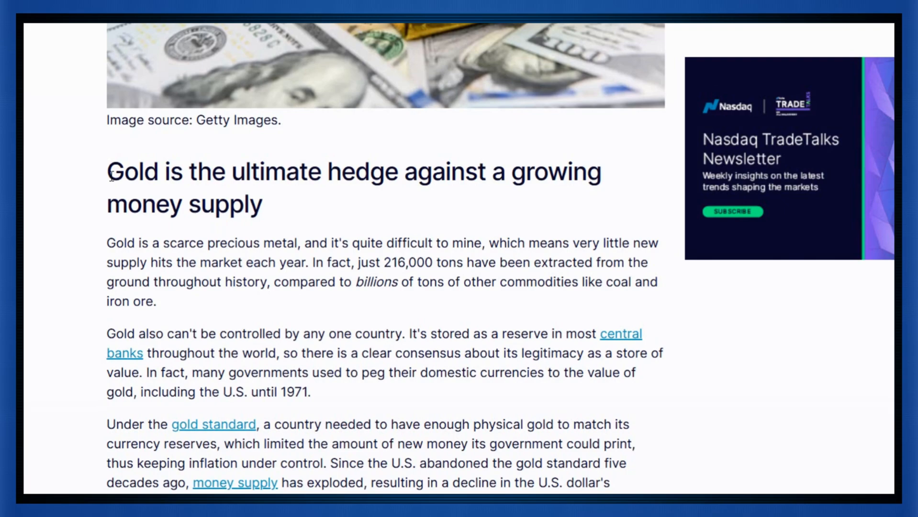
pyautogui.scroll(-3)
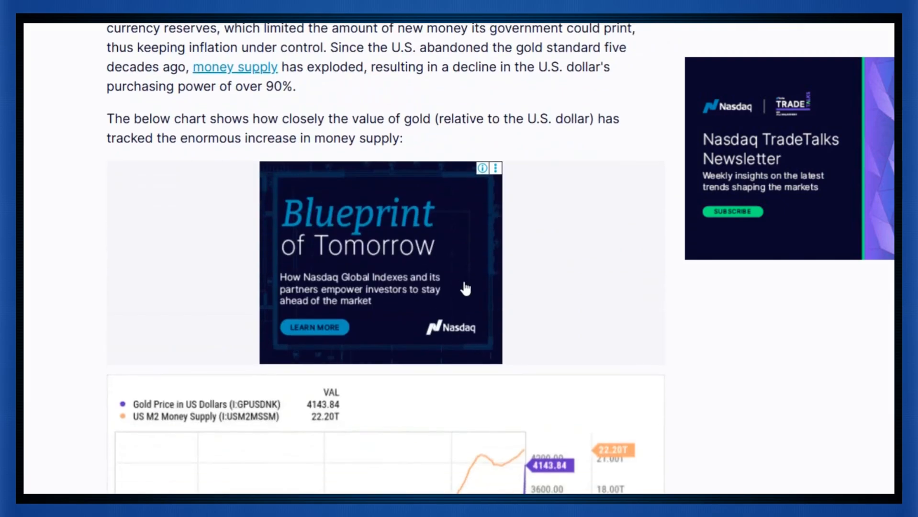
pyautogui.scroll(-3)
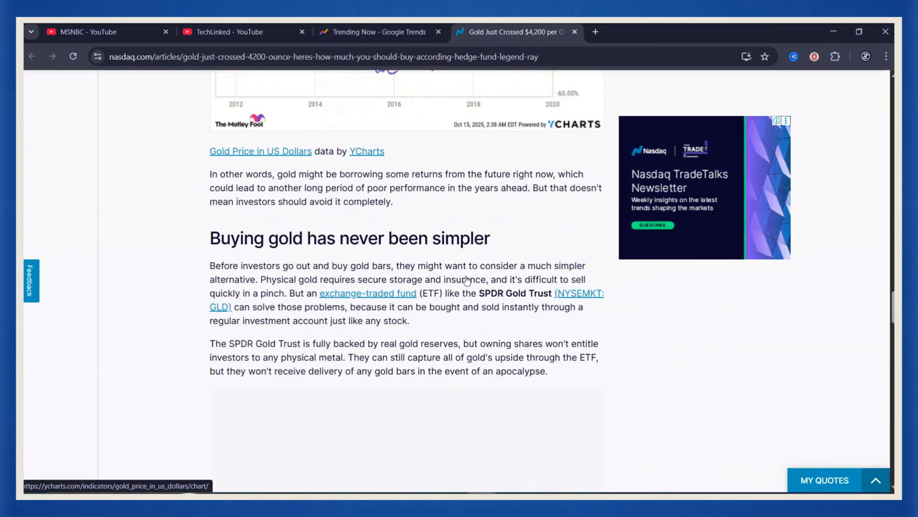
pyautogui.scroll(-3)
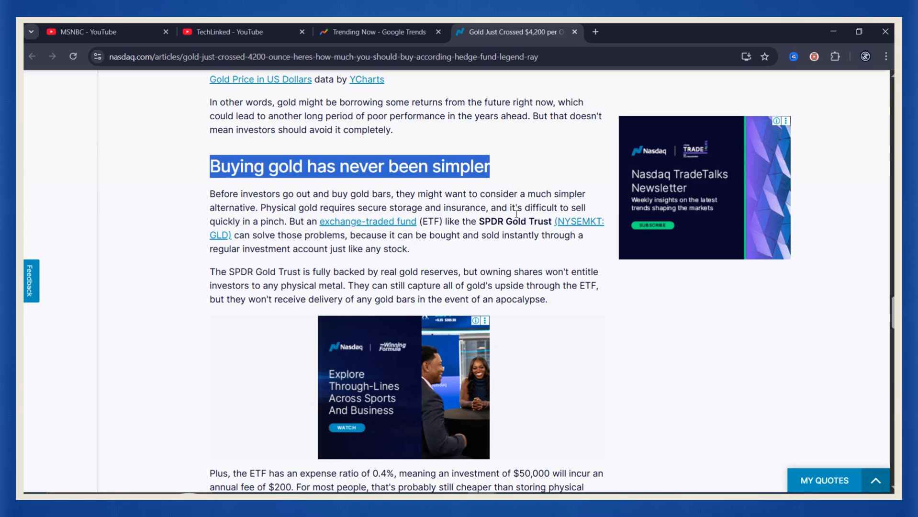
pyautogui.scroll(-3)
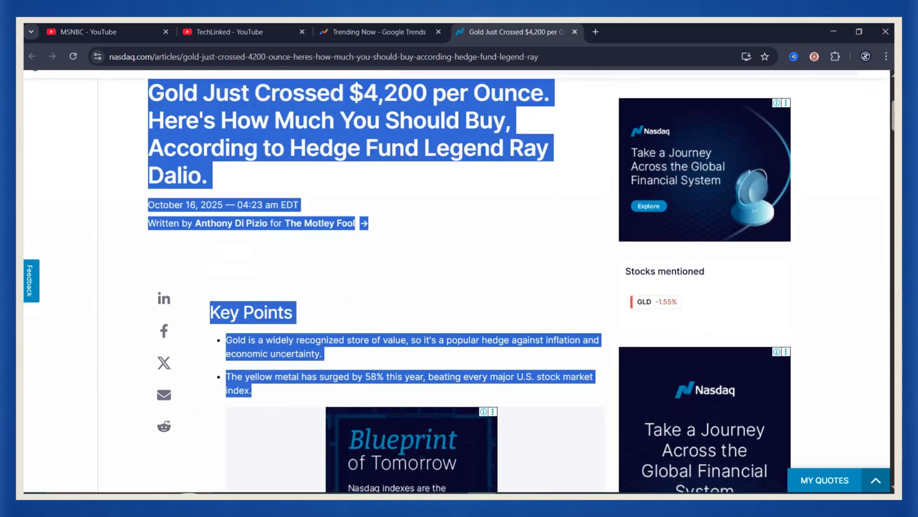
pyautogui.scroll(-3)
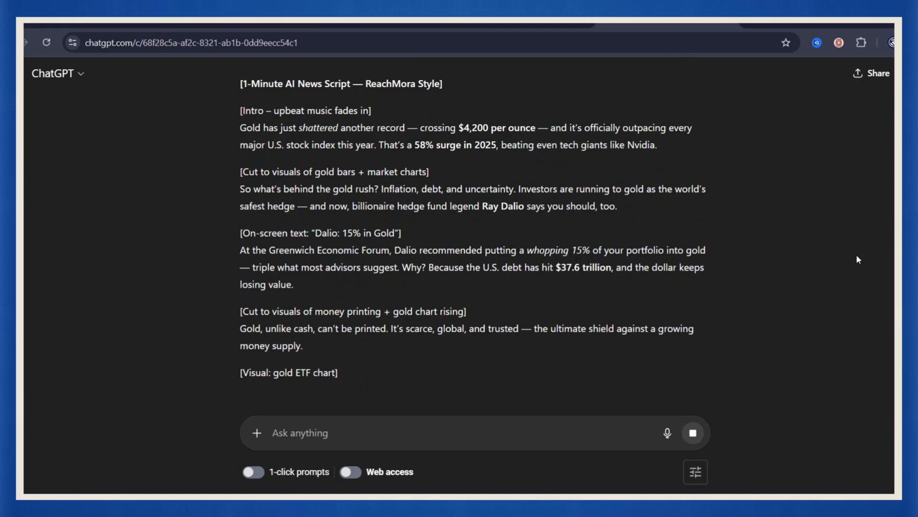
# Step: Read ChatGPT's one-minute news script on gold's $4,200 record and Ray Dalio's advice
pyautogui.scroll(-3)
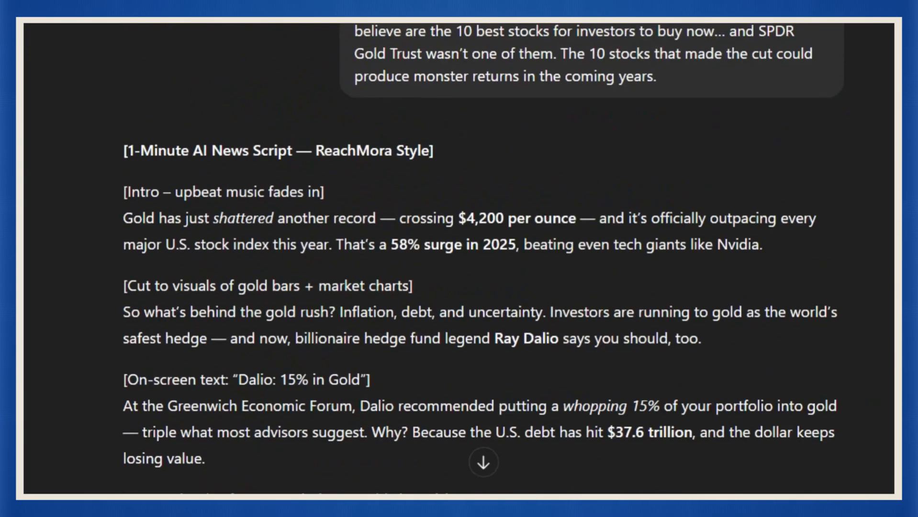
pyautogui.scroll(-3)
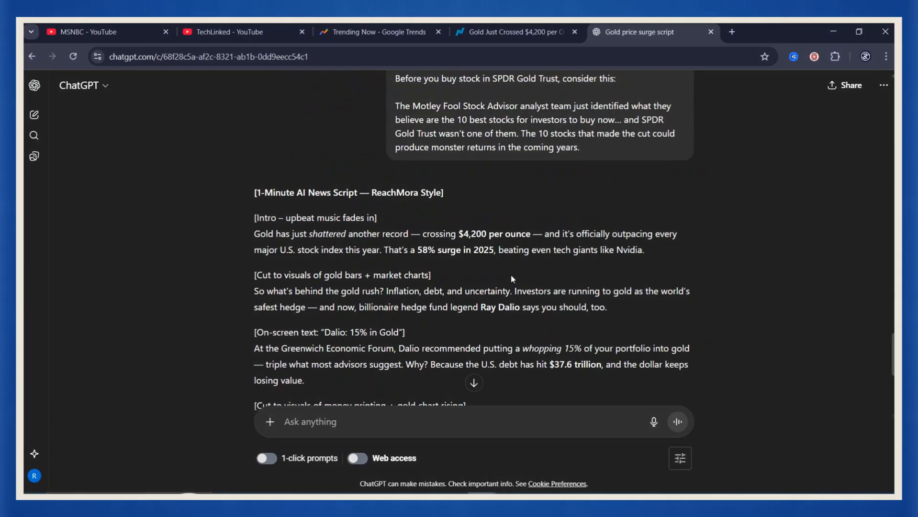
pyautogui.scroll(-3)
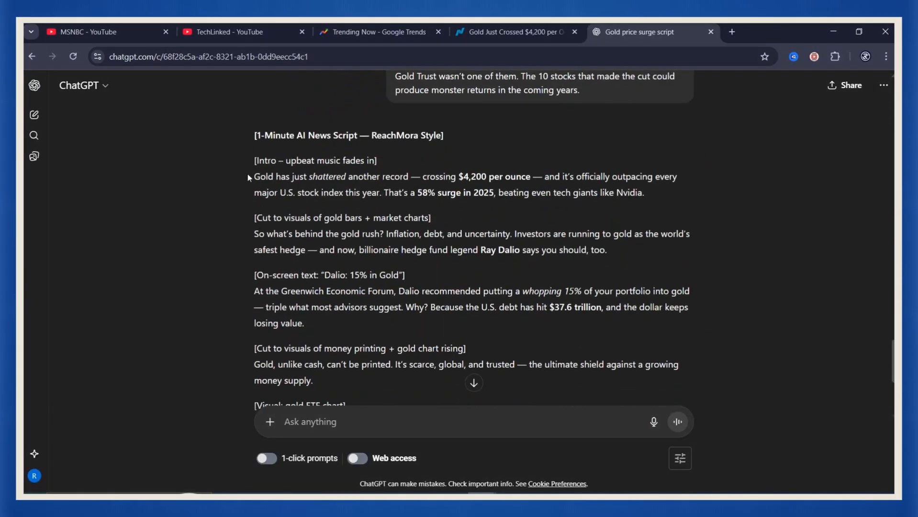
pyautogui.scroll(-3)
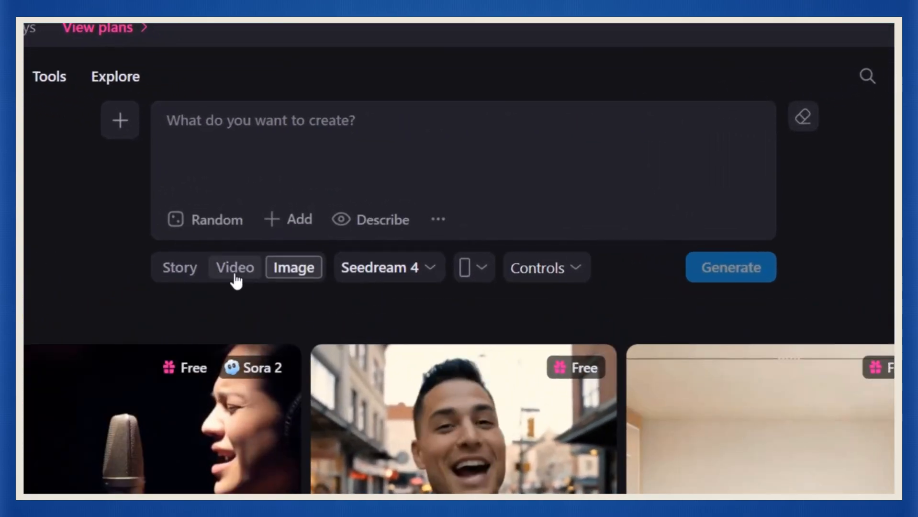
# Step: Generate a Story video with Will's voice, News report tone and 20–40 s length
pyautogui.click(179, 267)
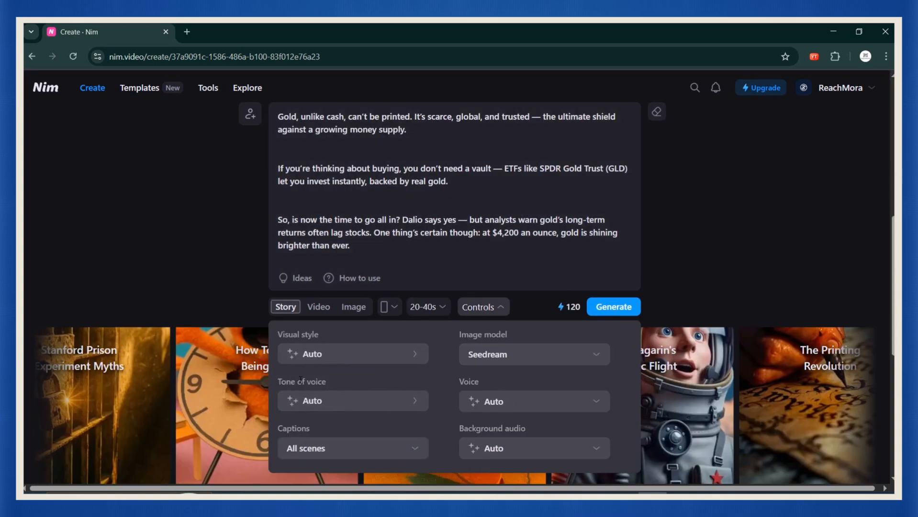
pyautogui.click(532, 401)
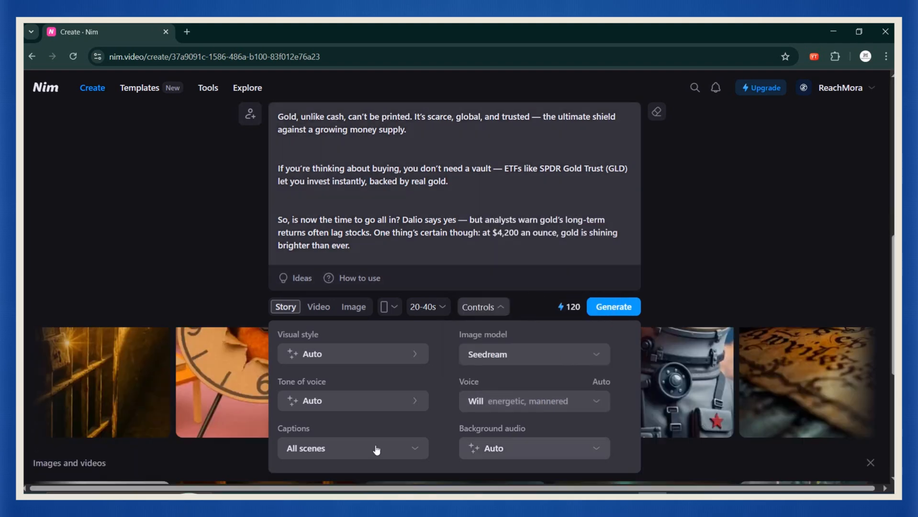
pyautogui.click(352, 401)
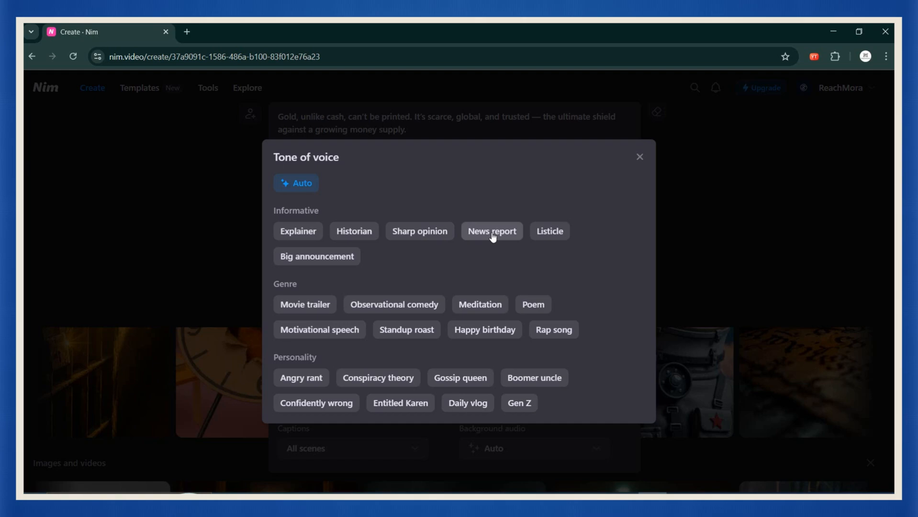
pyautogui.click(491, 231)
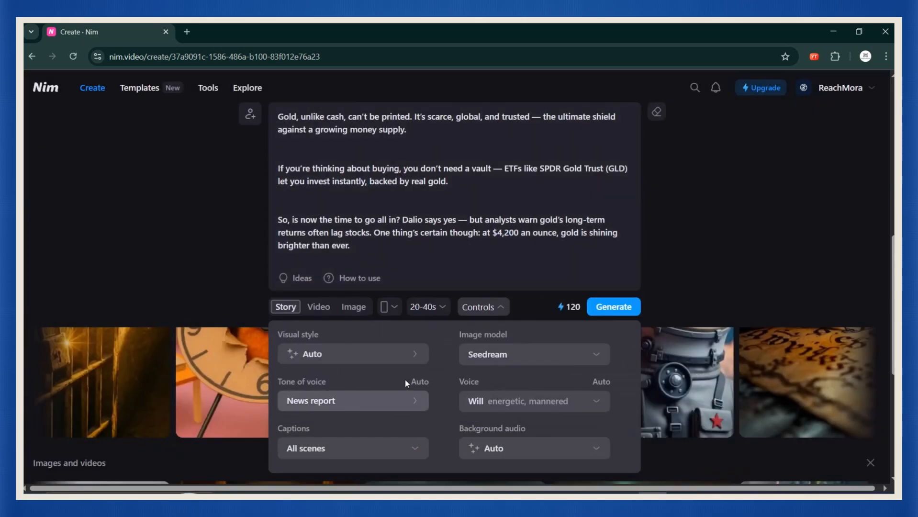
pyautogui.click(424, 306)
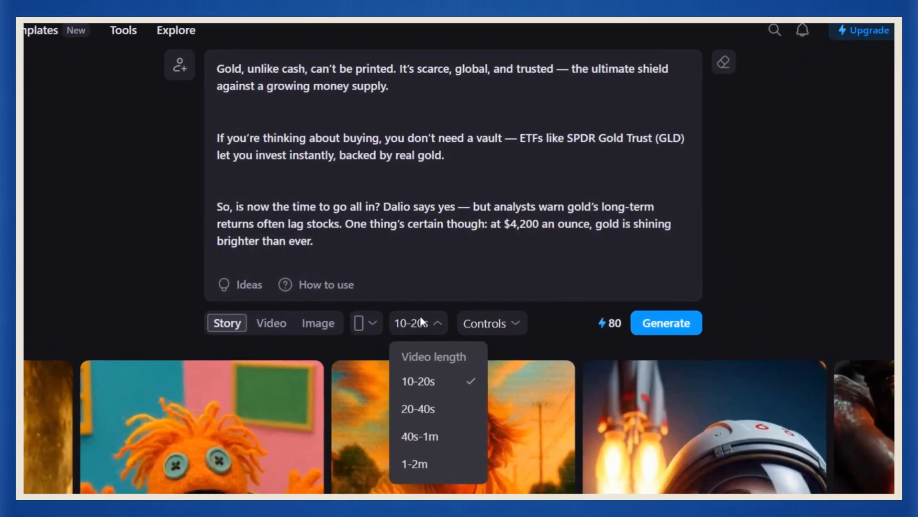
pyautogui.click(418, 408)
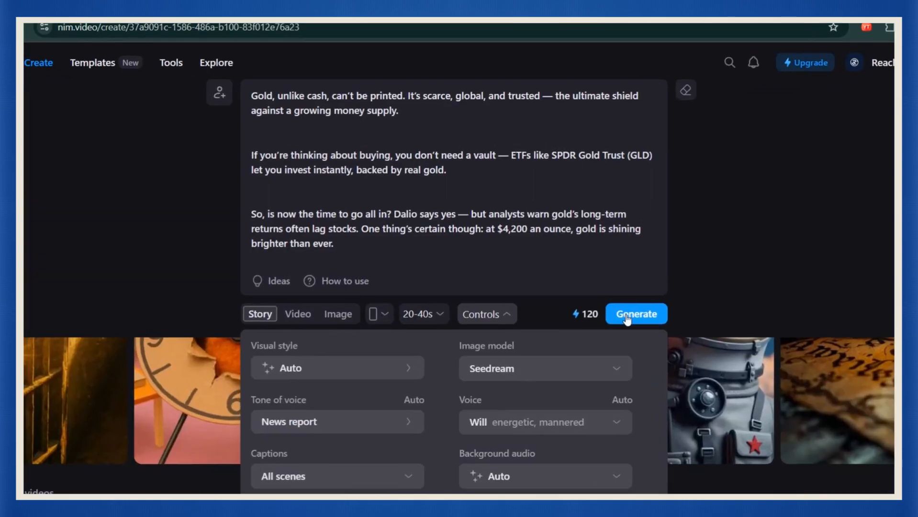
pyautogui.click(635, 314)
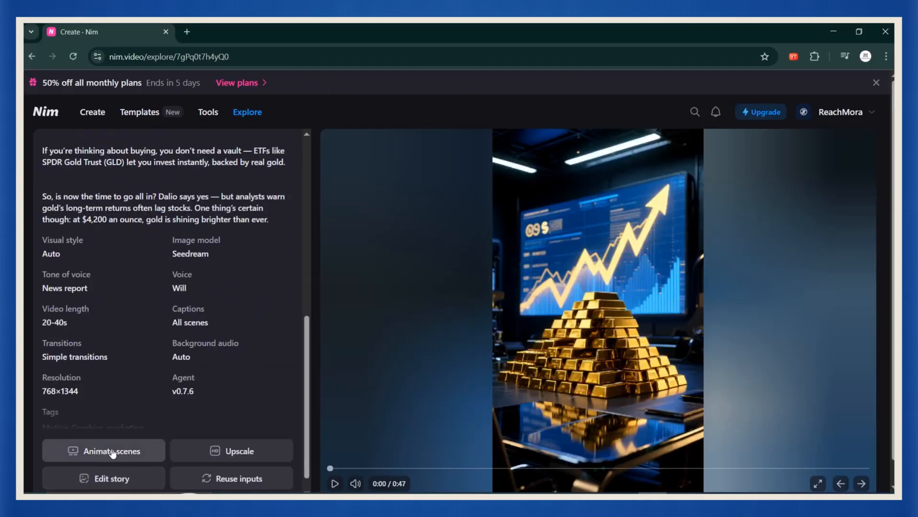
# Step: Animate the story's scenes with Seedance Lite, then return to the Create page
pyautogui.click(111, 450)
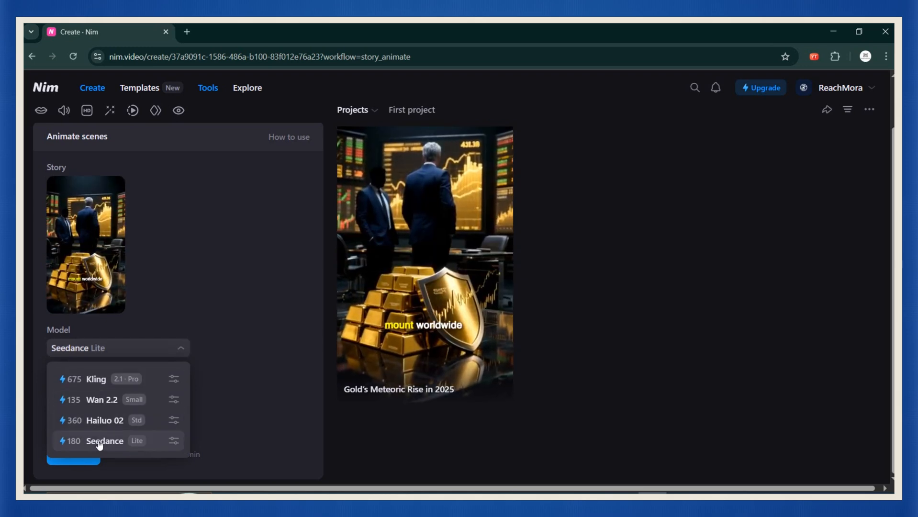
pyautogui.click(104, 440)
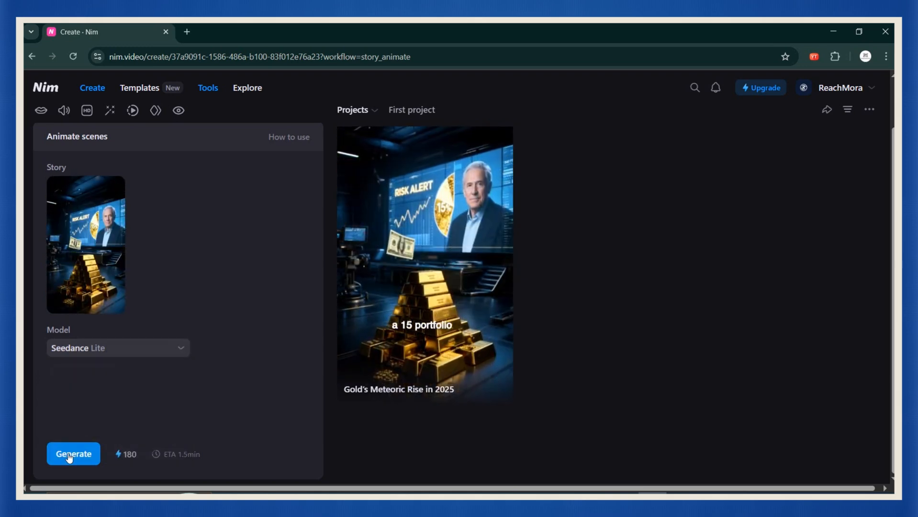
pyautogui.click(74, 454)
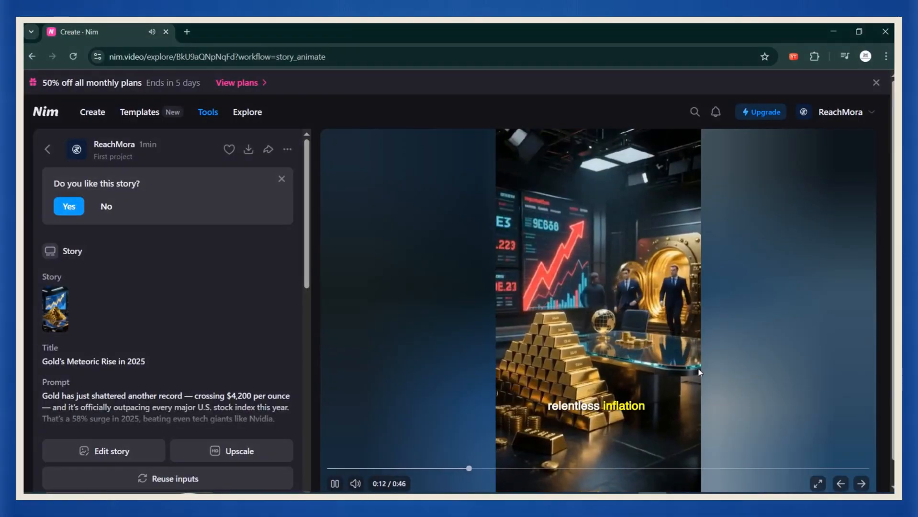
pyautogui.click(92, 112)
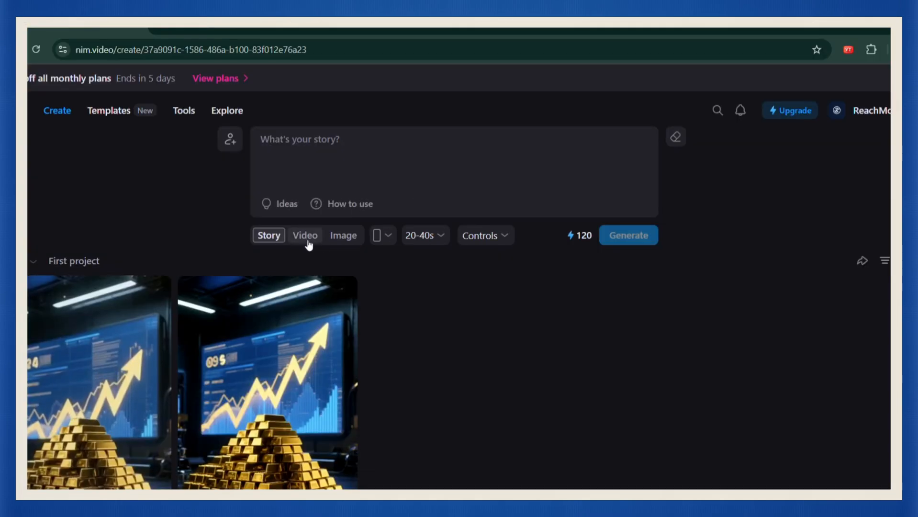
# Step: Generate a Google Imagen 4 image of a male ReachMora TV news anchor and open it
pyautogui.click(343, 234)
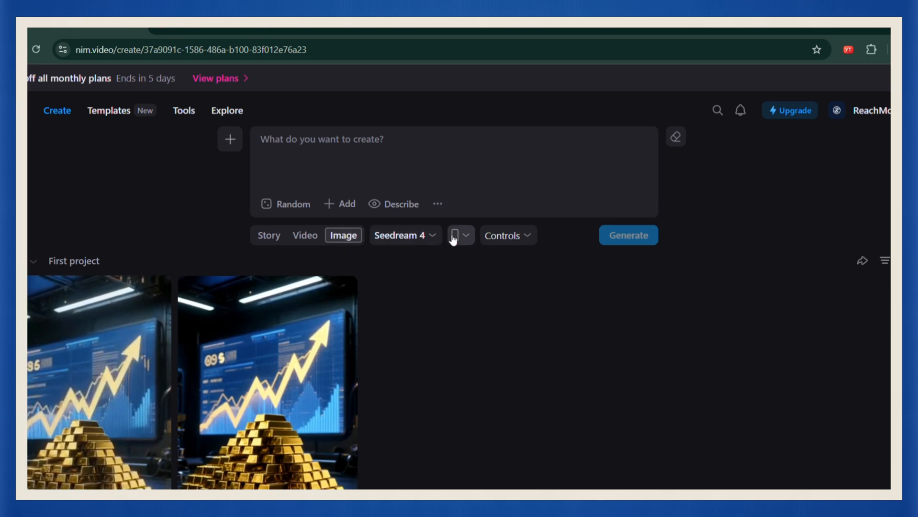
pyautogui.click(399, 234)
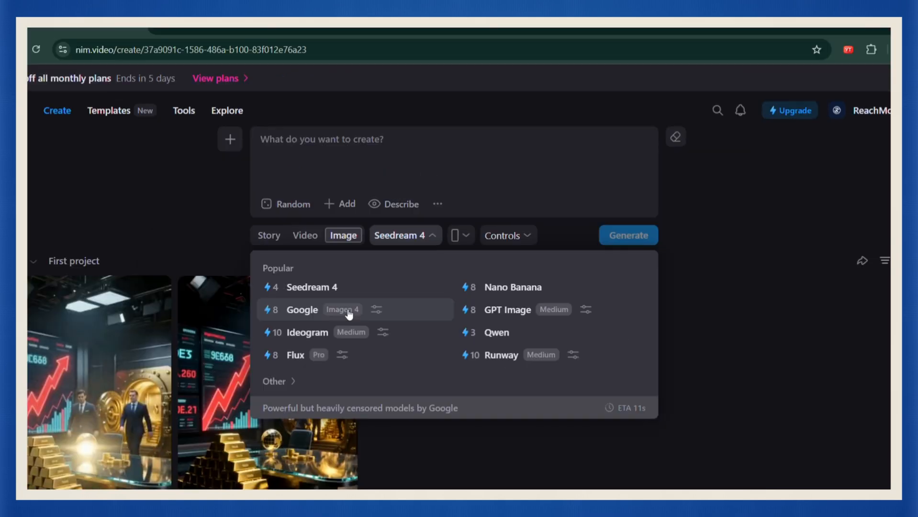
pyautogui.click(302, 310)
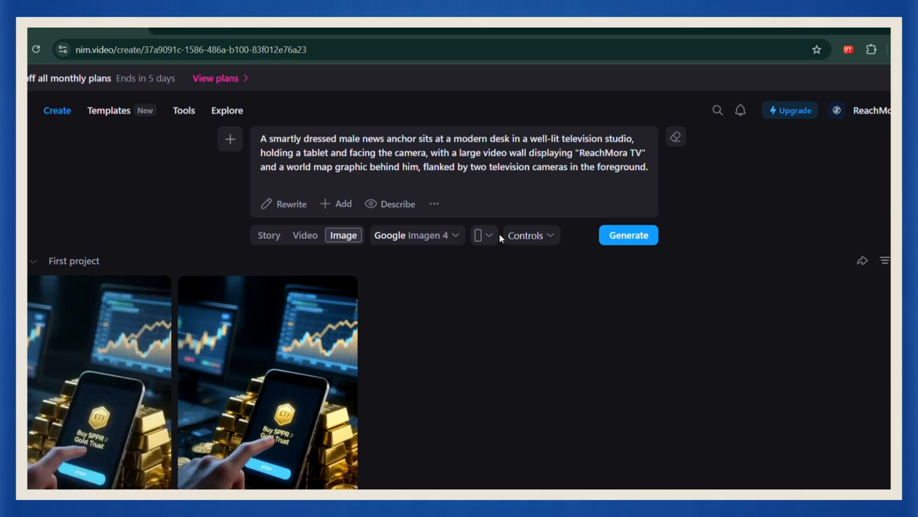
pyautogui.click(483, 234)
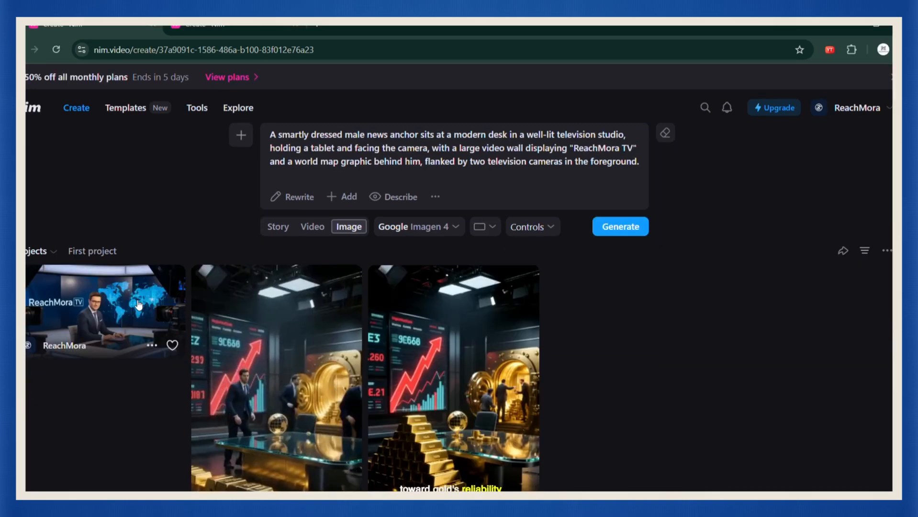
pyautogui.click(105, 310)
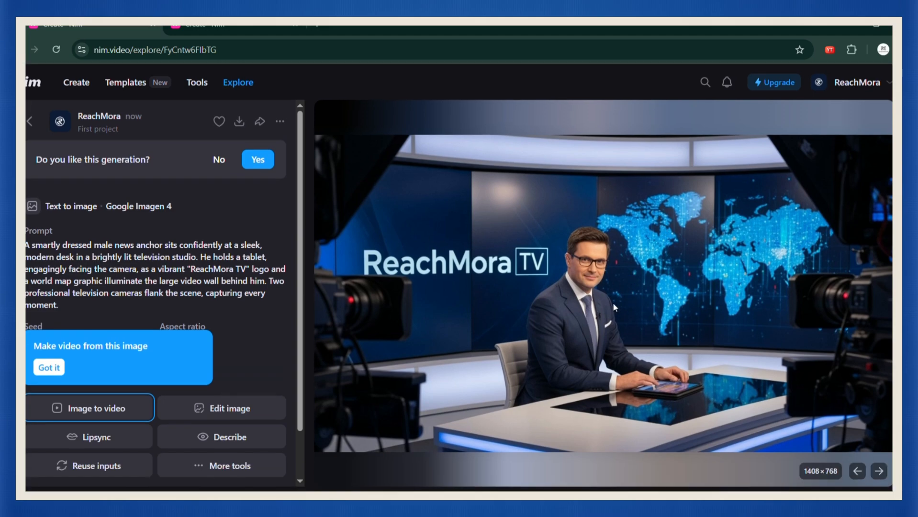
pyautogui.click(239, 121)
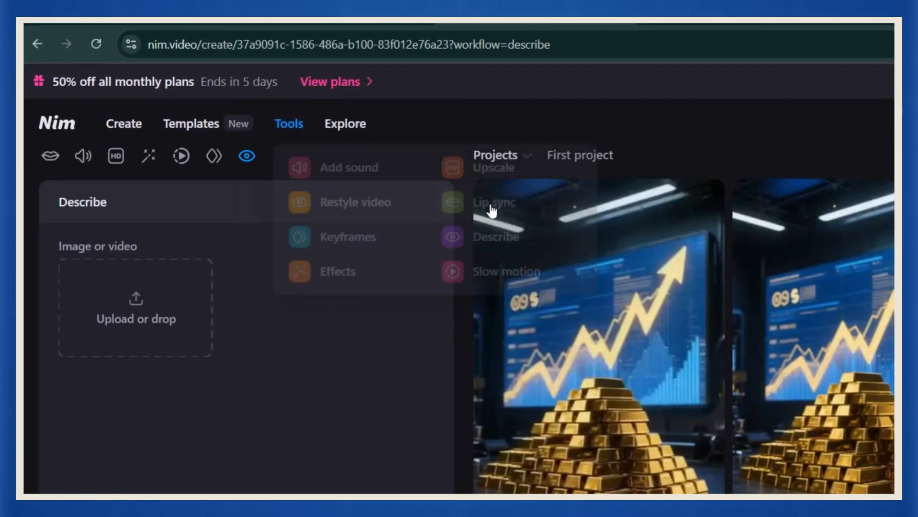
# Step: Lip sync the Will voice reading the gold-crosses-$4,200 script and generate it
pyautogui.click(495, 202)
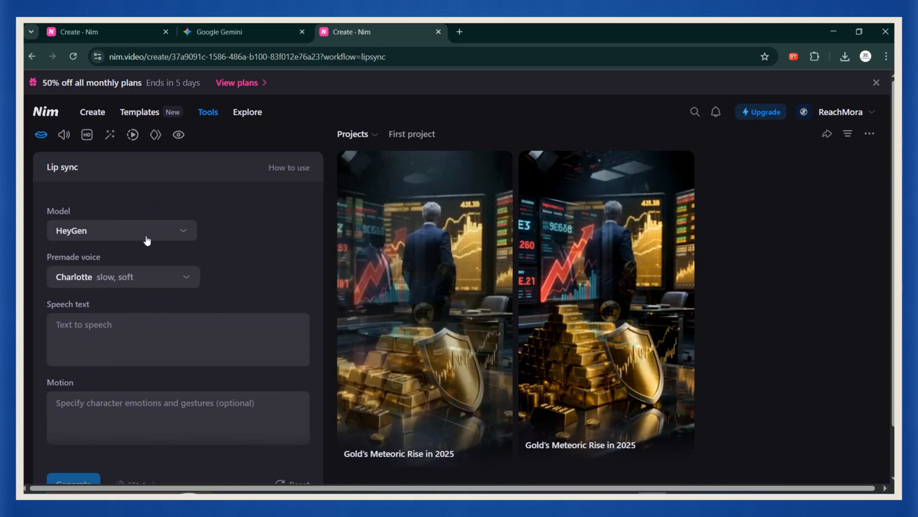
pyautogui.click(123, 277)
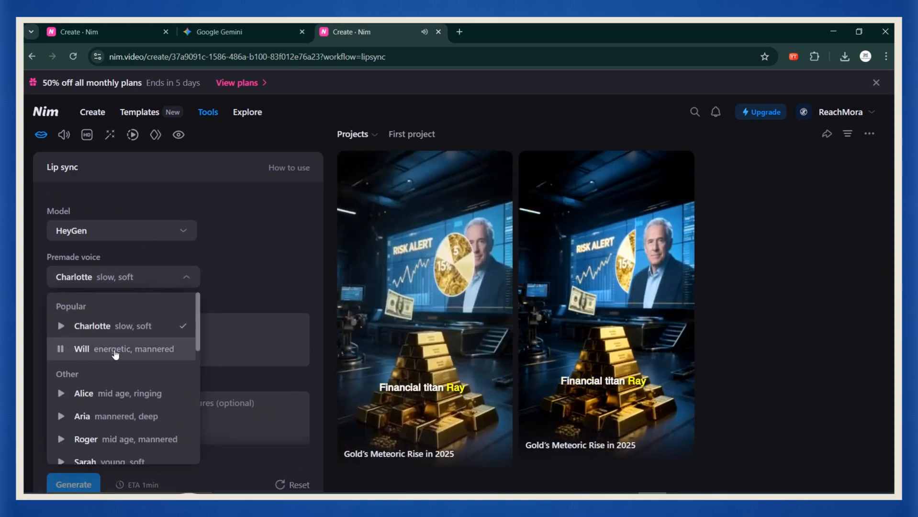
pyautogui.click(123, 349)
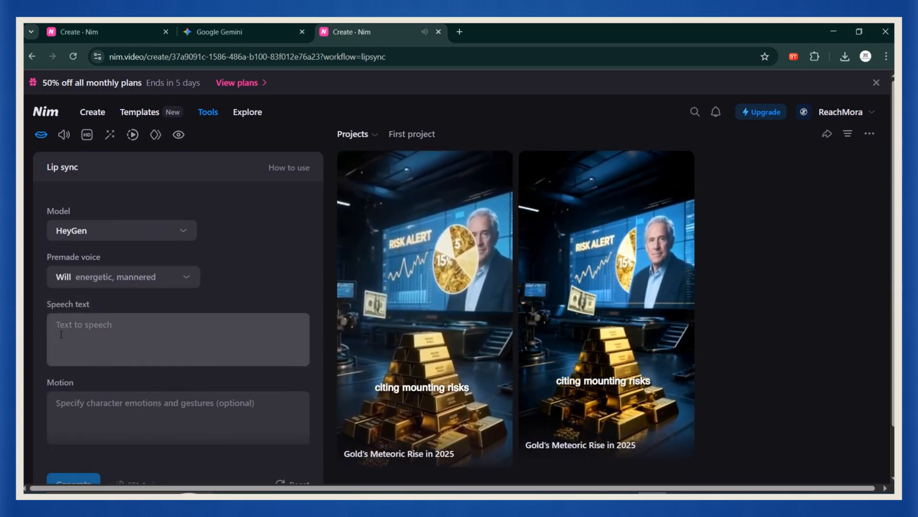
pyautogui.write("Gold has just shattered another record — crossing $4,200 per ounce — and it's officially outpacing every major U.S. stock index this year. That's a 58% surge in 2025, beating even tech giants like Nvidia.")
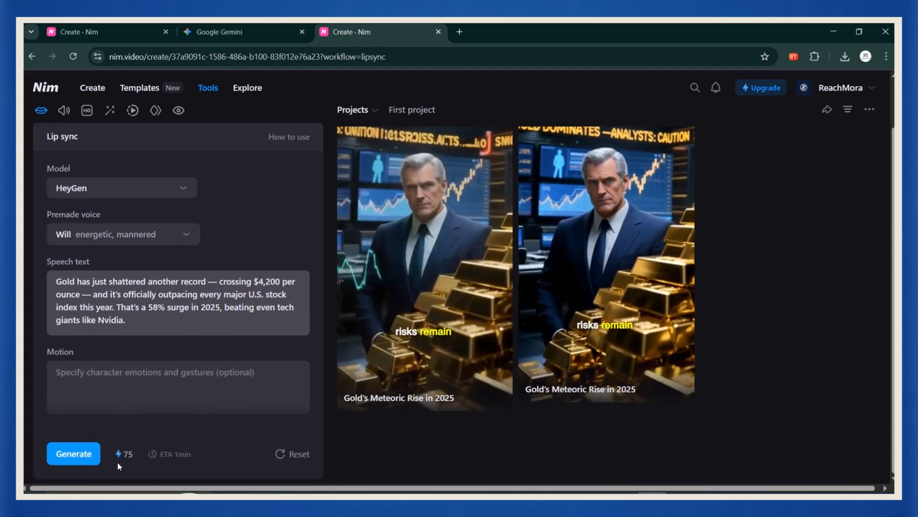
pyautogui.click(74, 454)
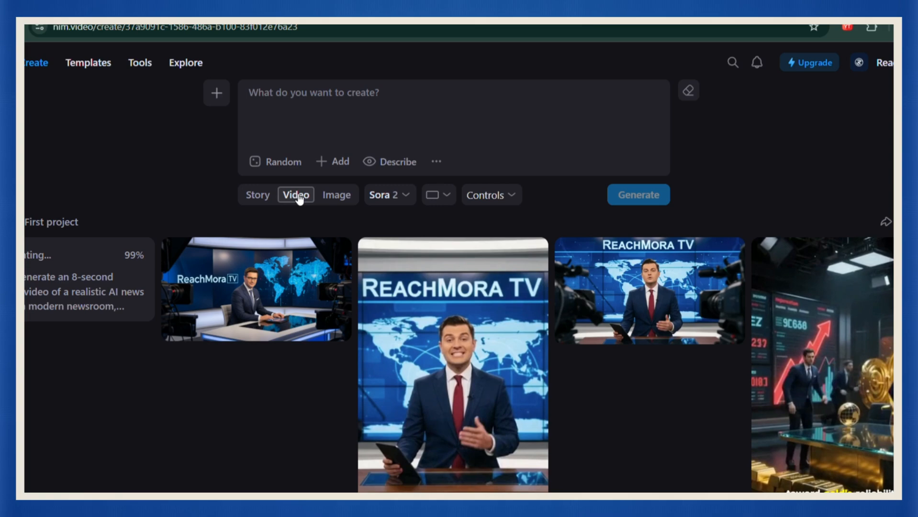
# Step: Check the video model and Sora settings, then play the Veo 3.1 gold anchor clip
pyautogui.scroll(-3)
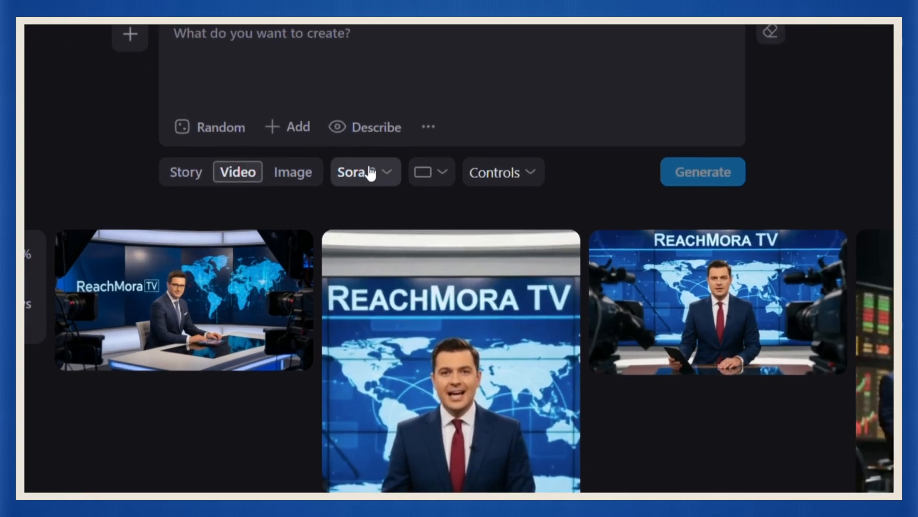
pyautogui.click(365, 171)
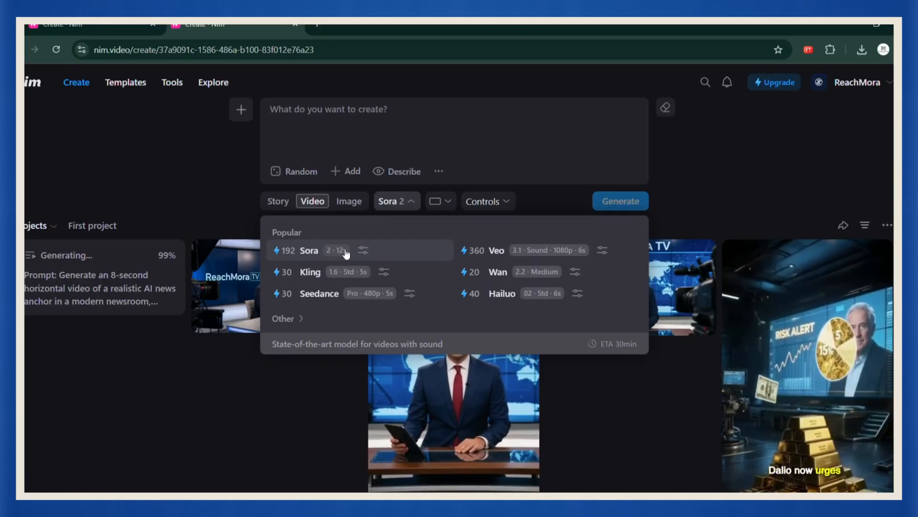
pyautogui.click(363, 250)
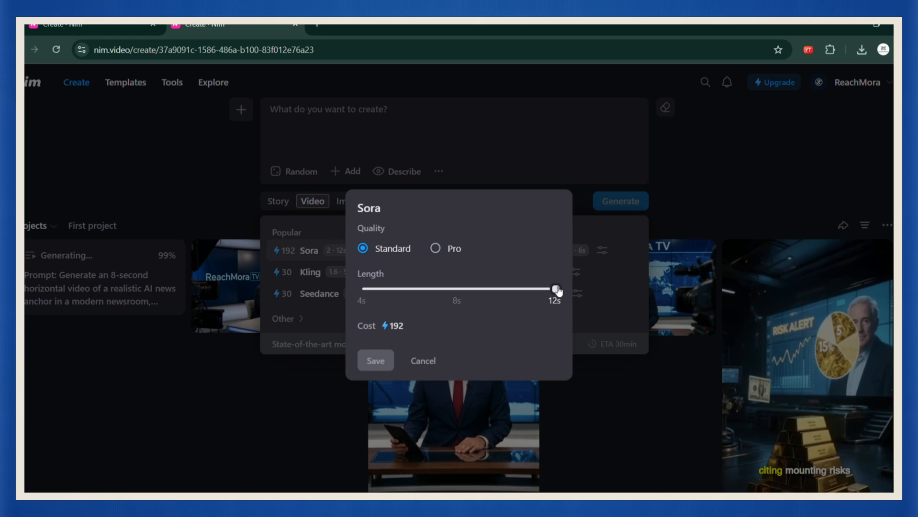
pyautogui.click(440, 201)
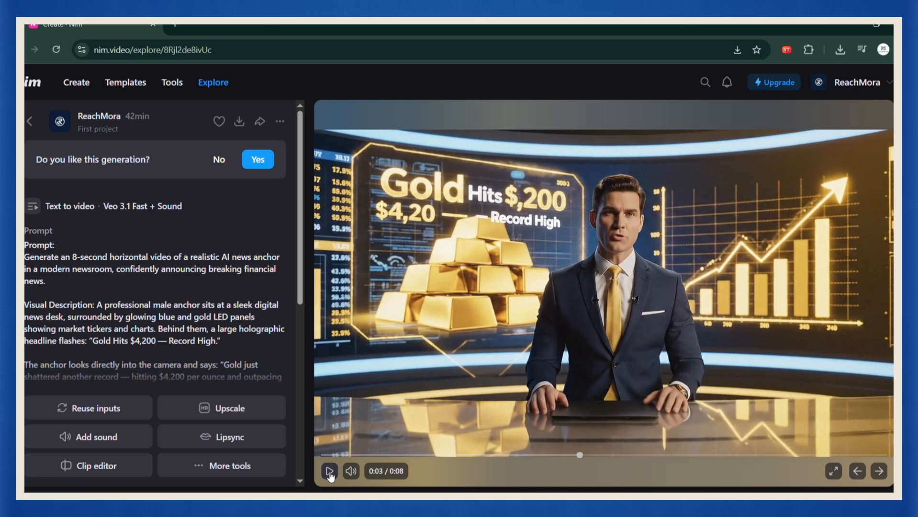
pyautogui.click(328, 471)
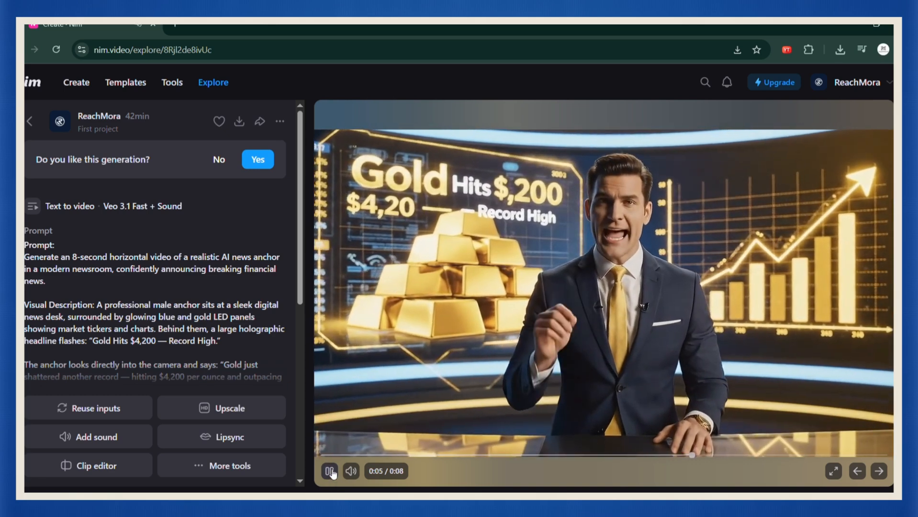
pyautogui.click(328, 471)
pyautogui.write('N')
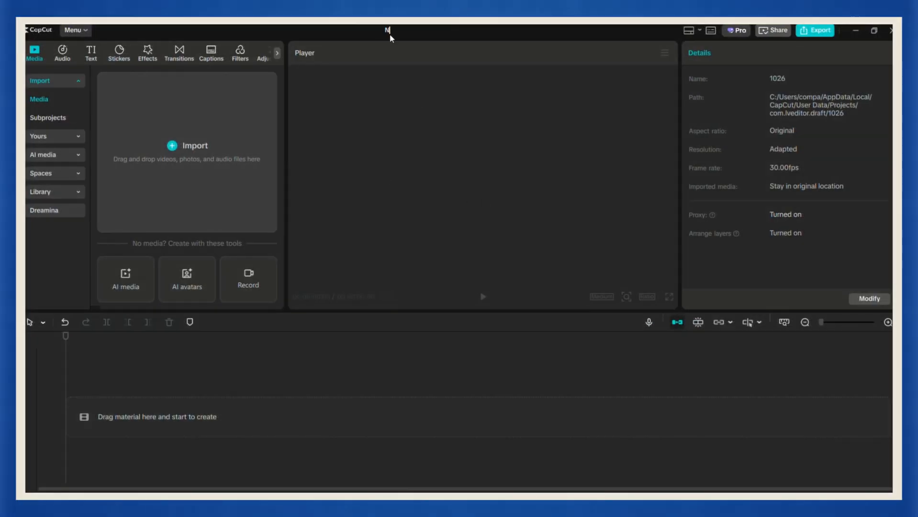
# Step: Name the project News 1 and add the gold story clips with transitions
pyautogui.write('ews 1')
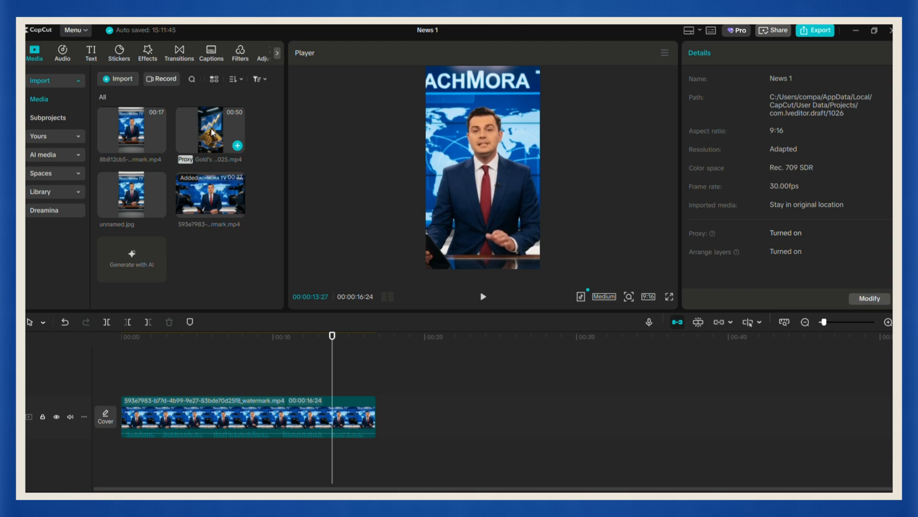
pyautogui.click(237, 145)
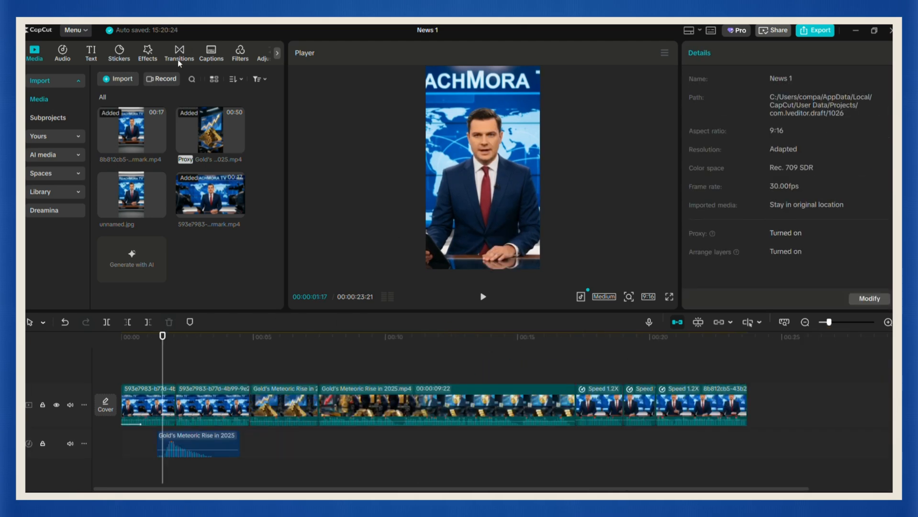
pyautogui.click(179, 52)
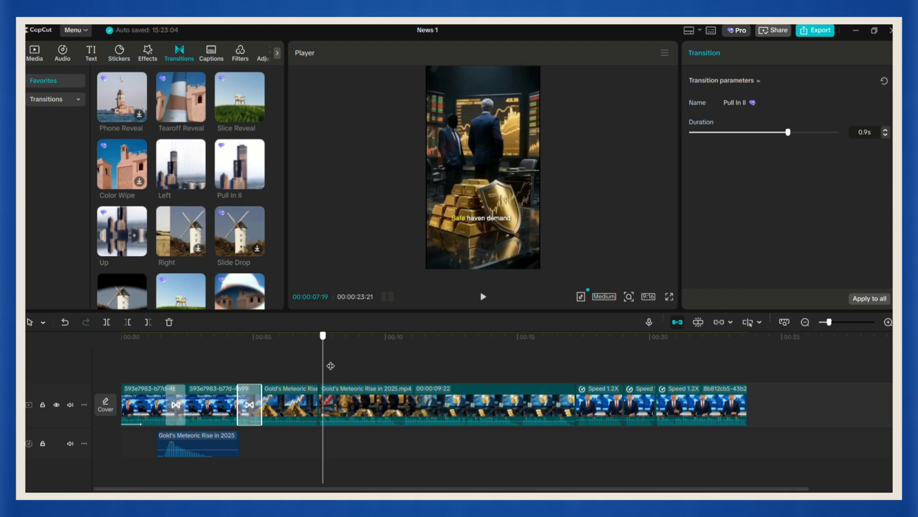
# Step: Add News Background Song, lower it to -9.5 dB and trim it to length
pyautogui.click(62, 53)
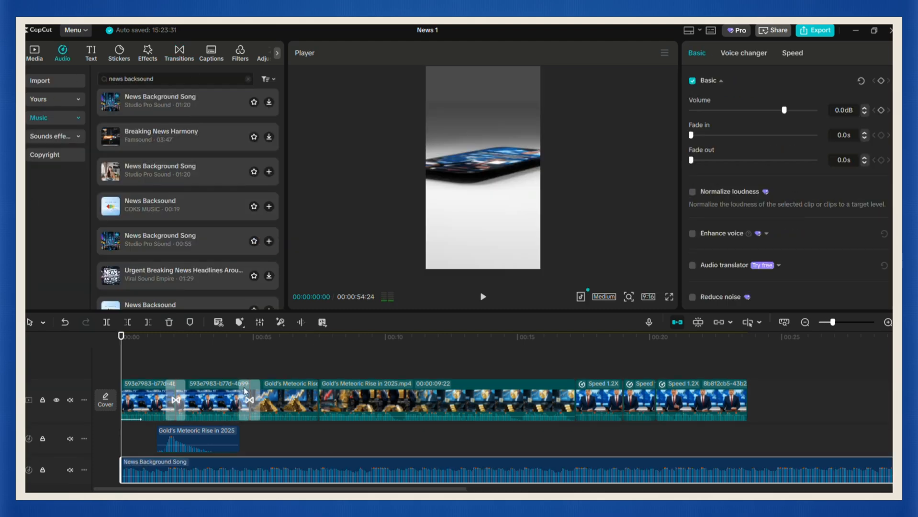
pyautogui.moveTo(784, 110); pyautogui.dragTo(770, 110)
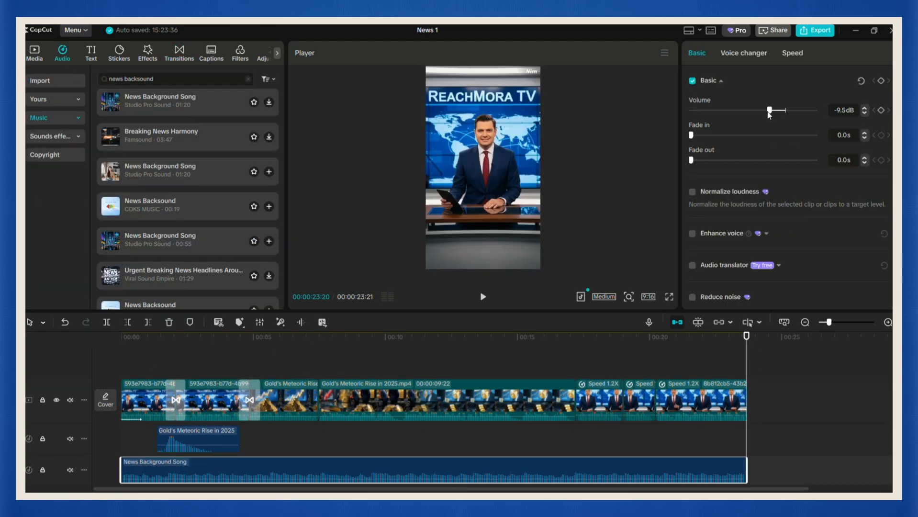
pyautogui.click(482, 296)
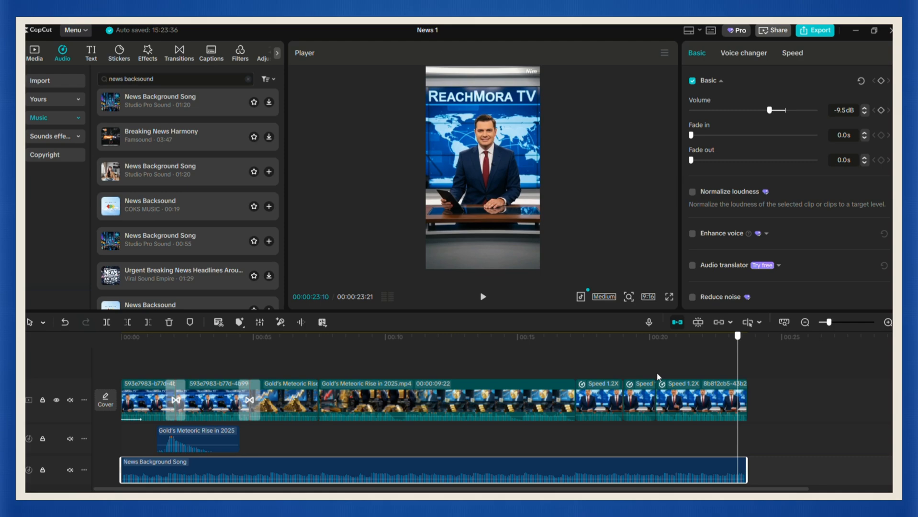
pyautogui.click(34, 52)
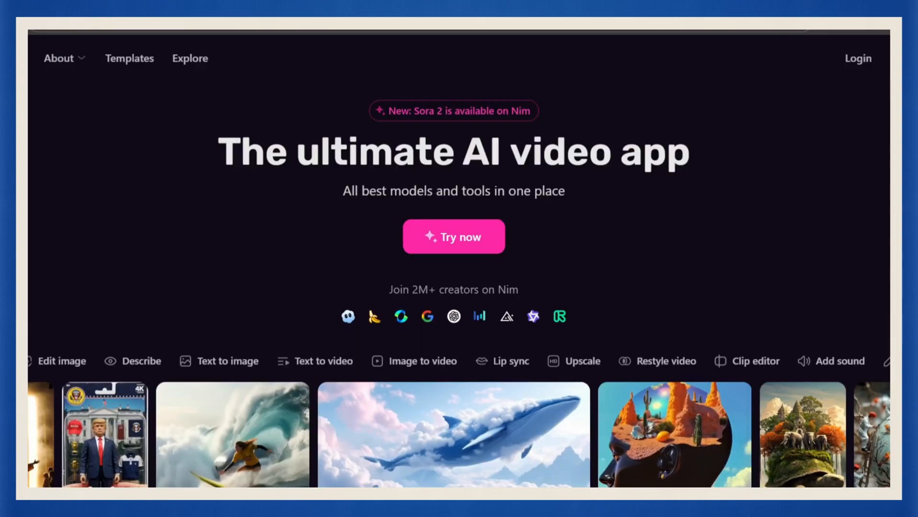
# Step: Go from the nim.video homepage to the Create page with its story prompt and templates
pyautogui.doubleClick(252, 152)
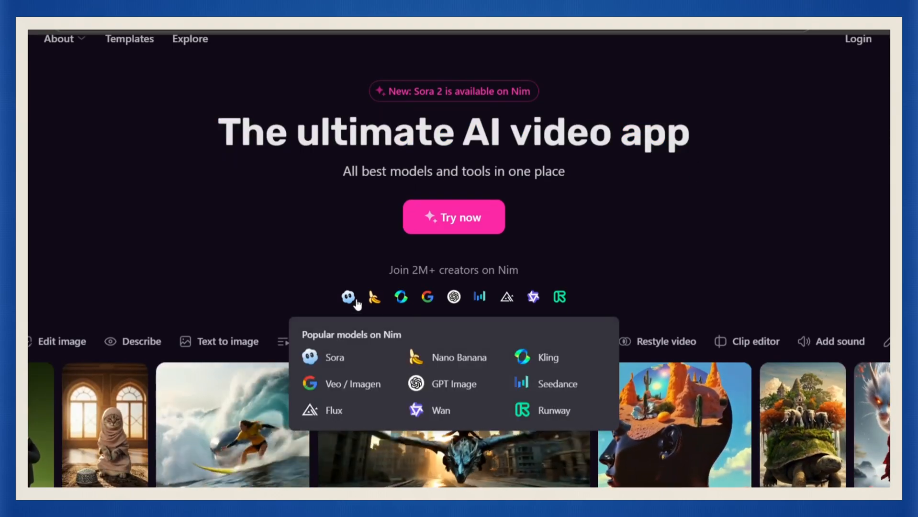
pyautogui.click(453, 217)
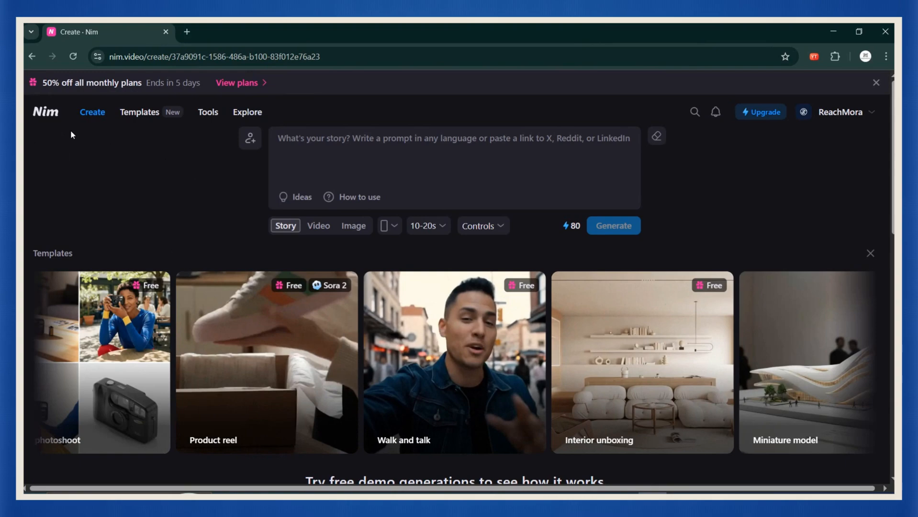
pyautogui.moveTo(271, 336)
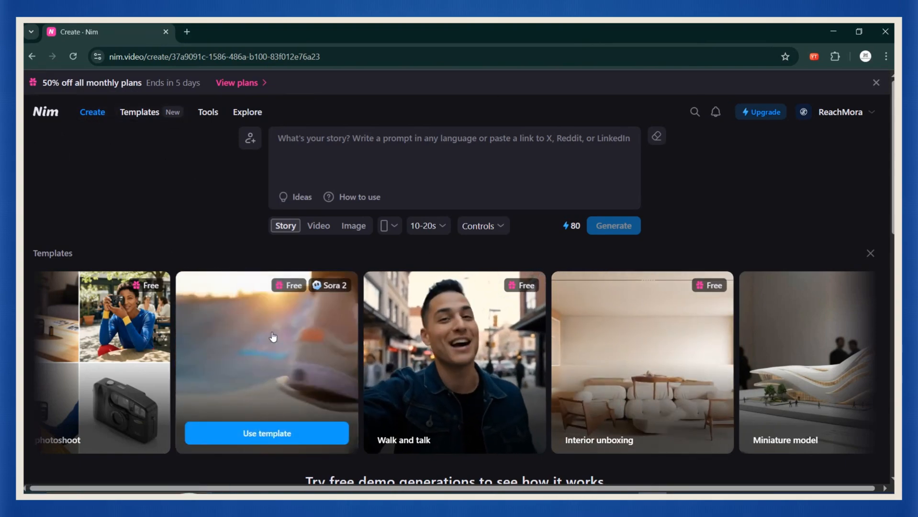